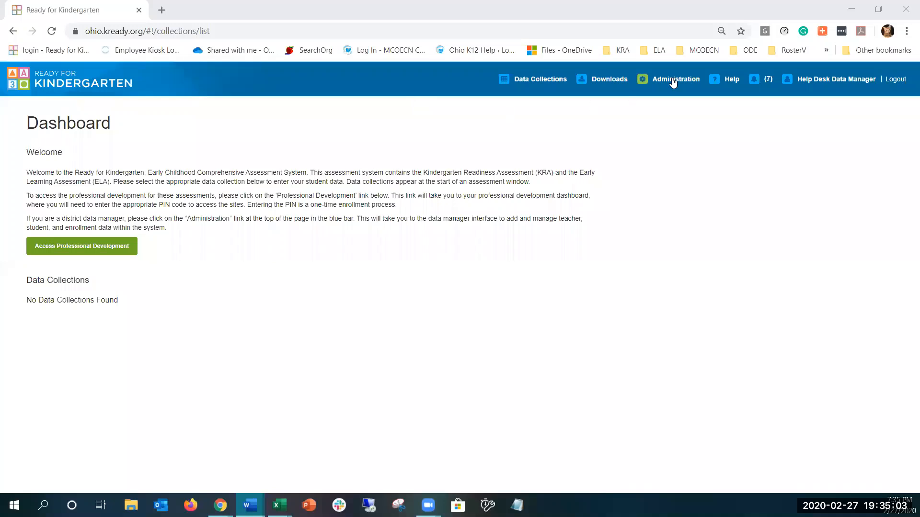
# Switch from the teacher dashboard to the Administration area from the top bar
pyautogui.click(675, 78)
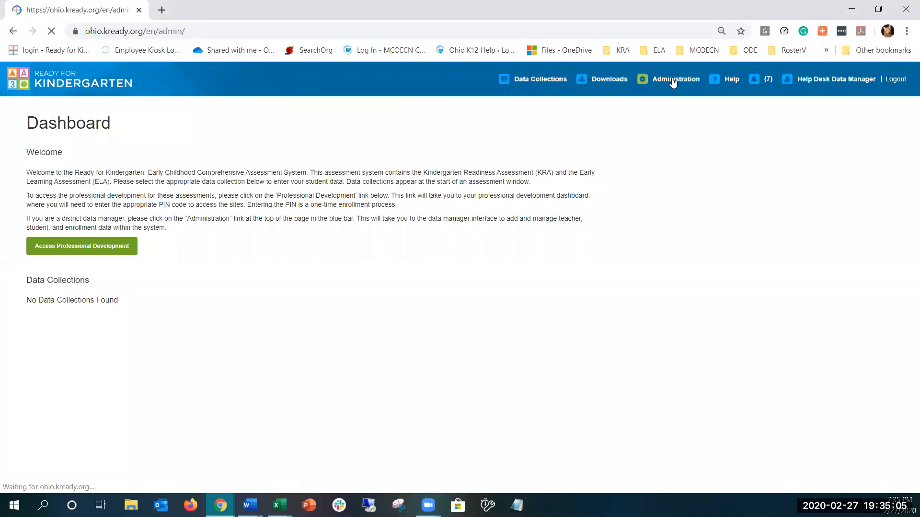
pyautogui.click(676, 78)
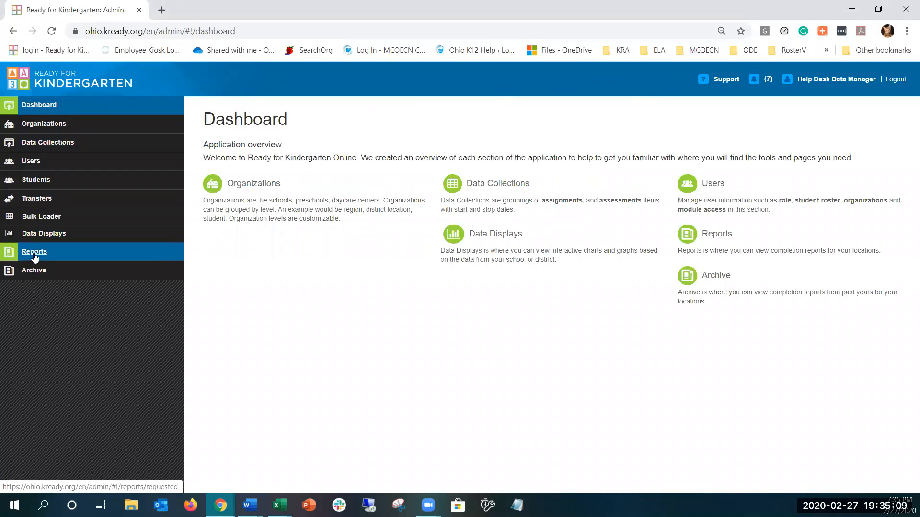
# Go to Reports and choose ELA Learning Progression Report (For EMIS) to create
pyautogui.click(34, 251)
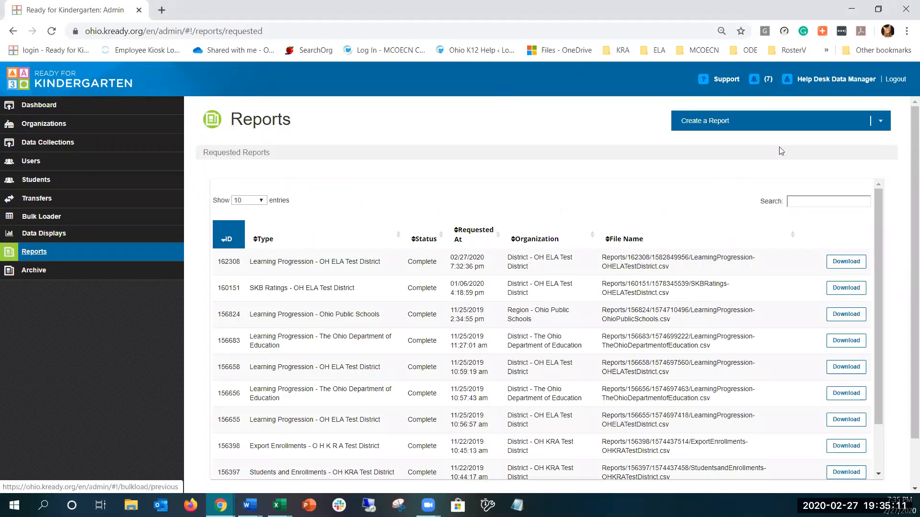
pyautogui.moveTo(880, 123)
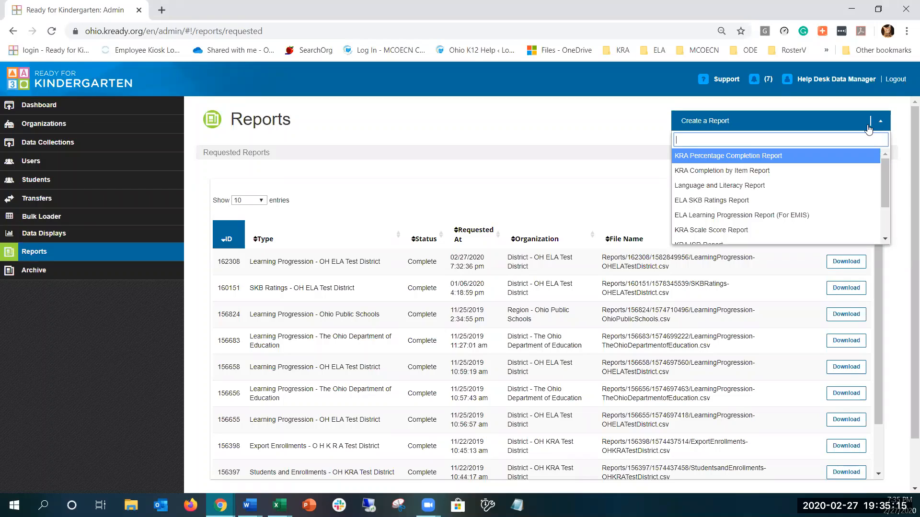
pyautogui.moveTo(724, 218)
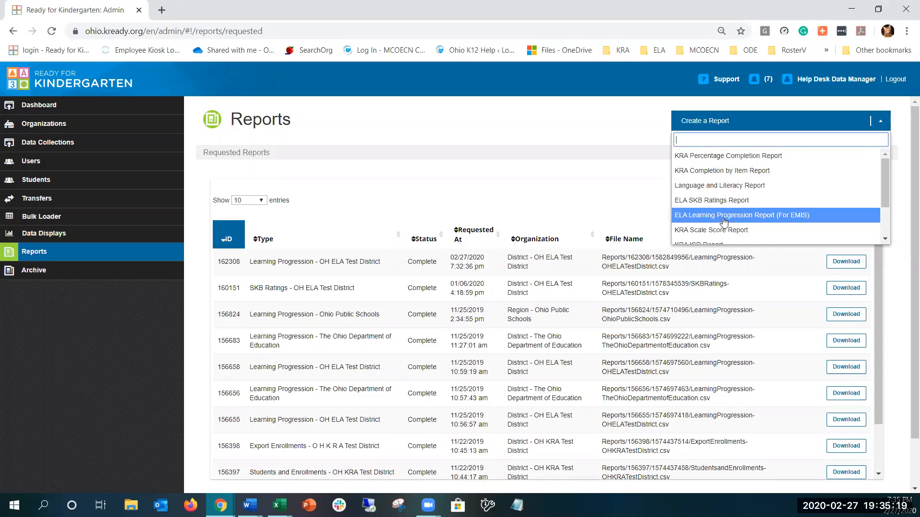
pyautogui.click(741, 214)
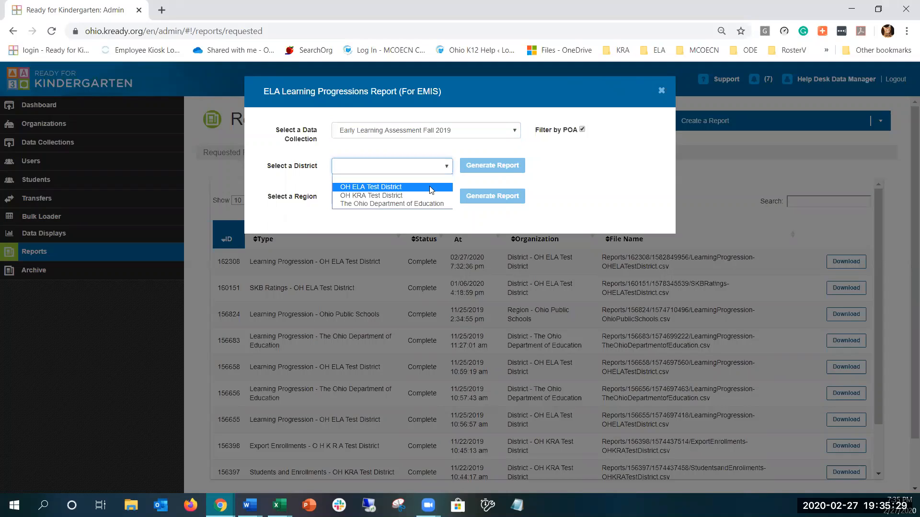
# Generate the report for OH ELA Test District (ID 162309) and download the new report row
pyautogui.click(371, 186)
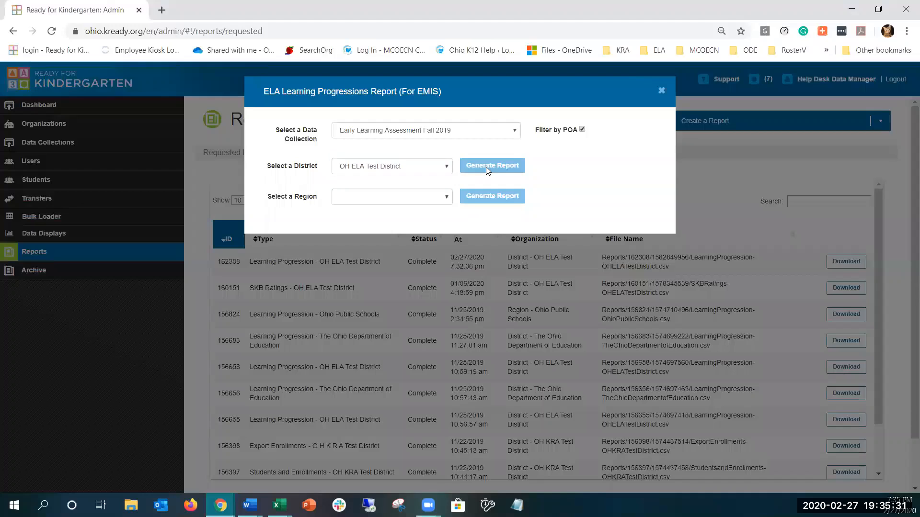
pyautogui.click(492, 165)
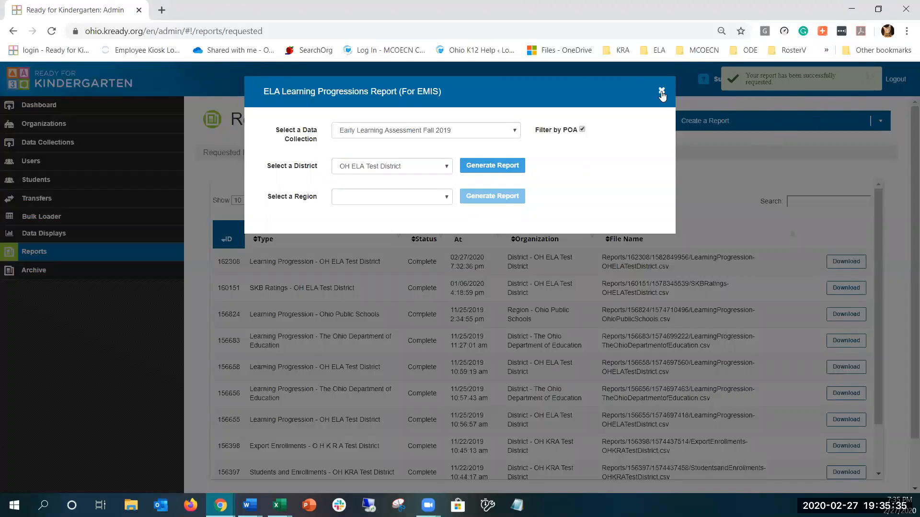
pyautogui.click(661, 91)
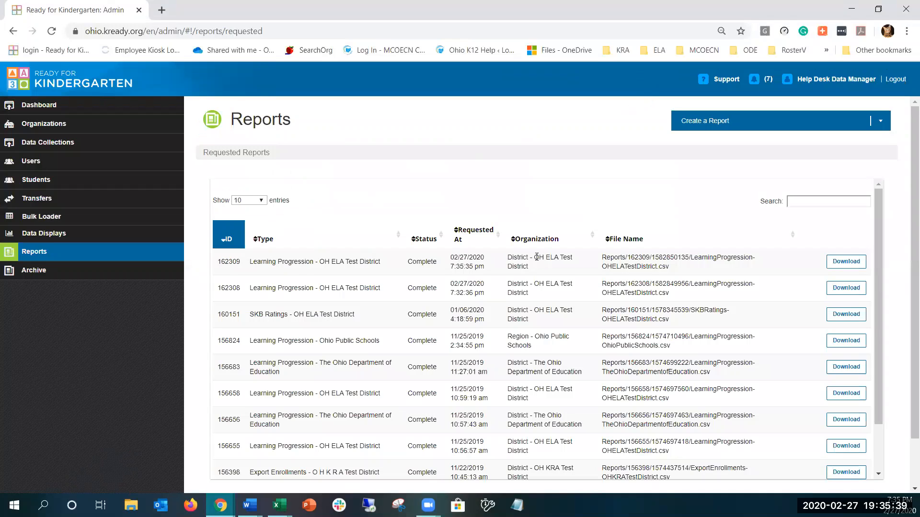
pyautogui.moveTo(852, 267)
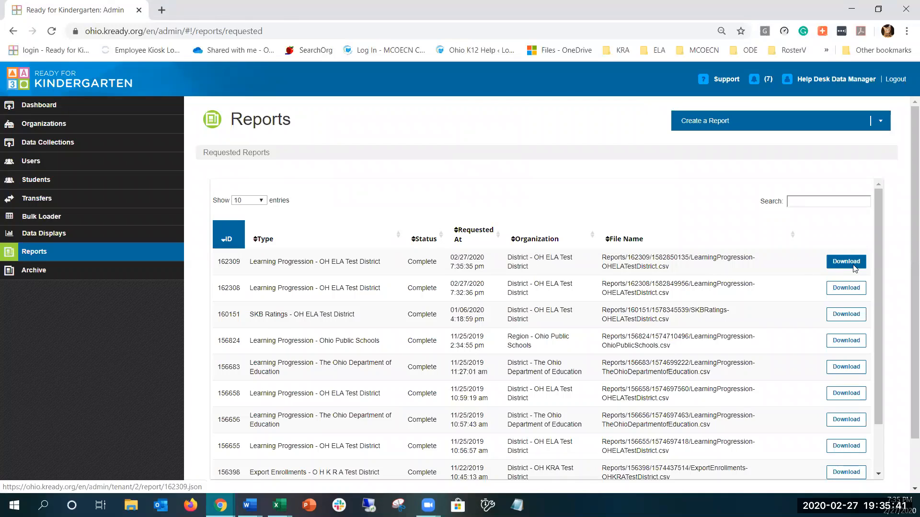
pyautogui.click(845, 261)
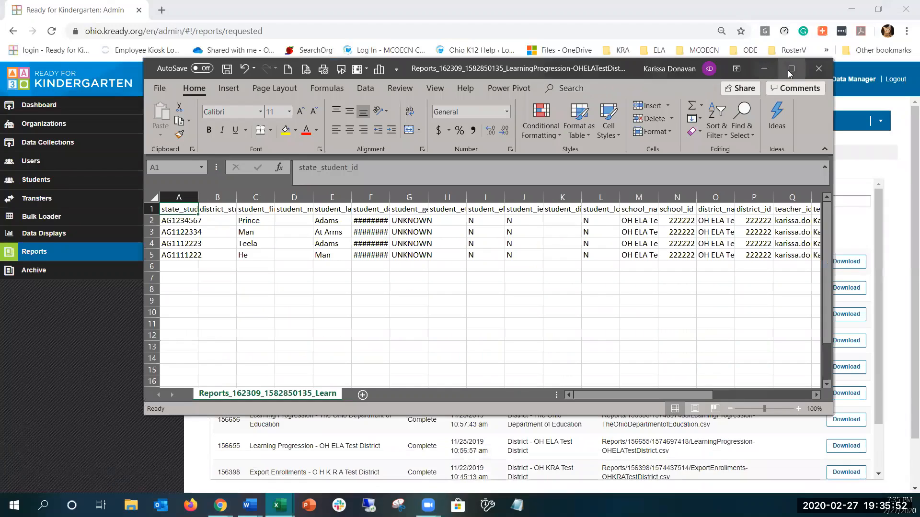
# Maximize the downloaded report in Excel to show the four student records and score columns
pyautogui.click(791, 69)
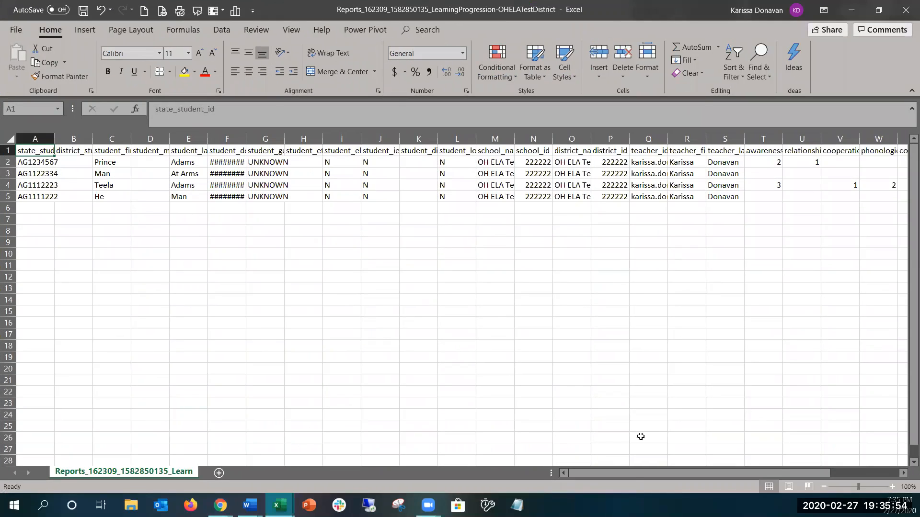